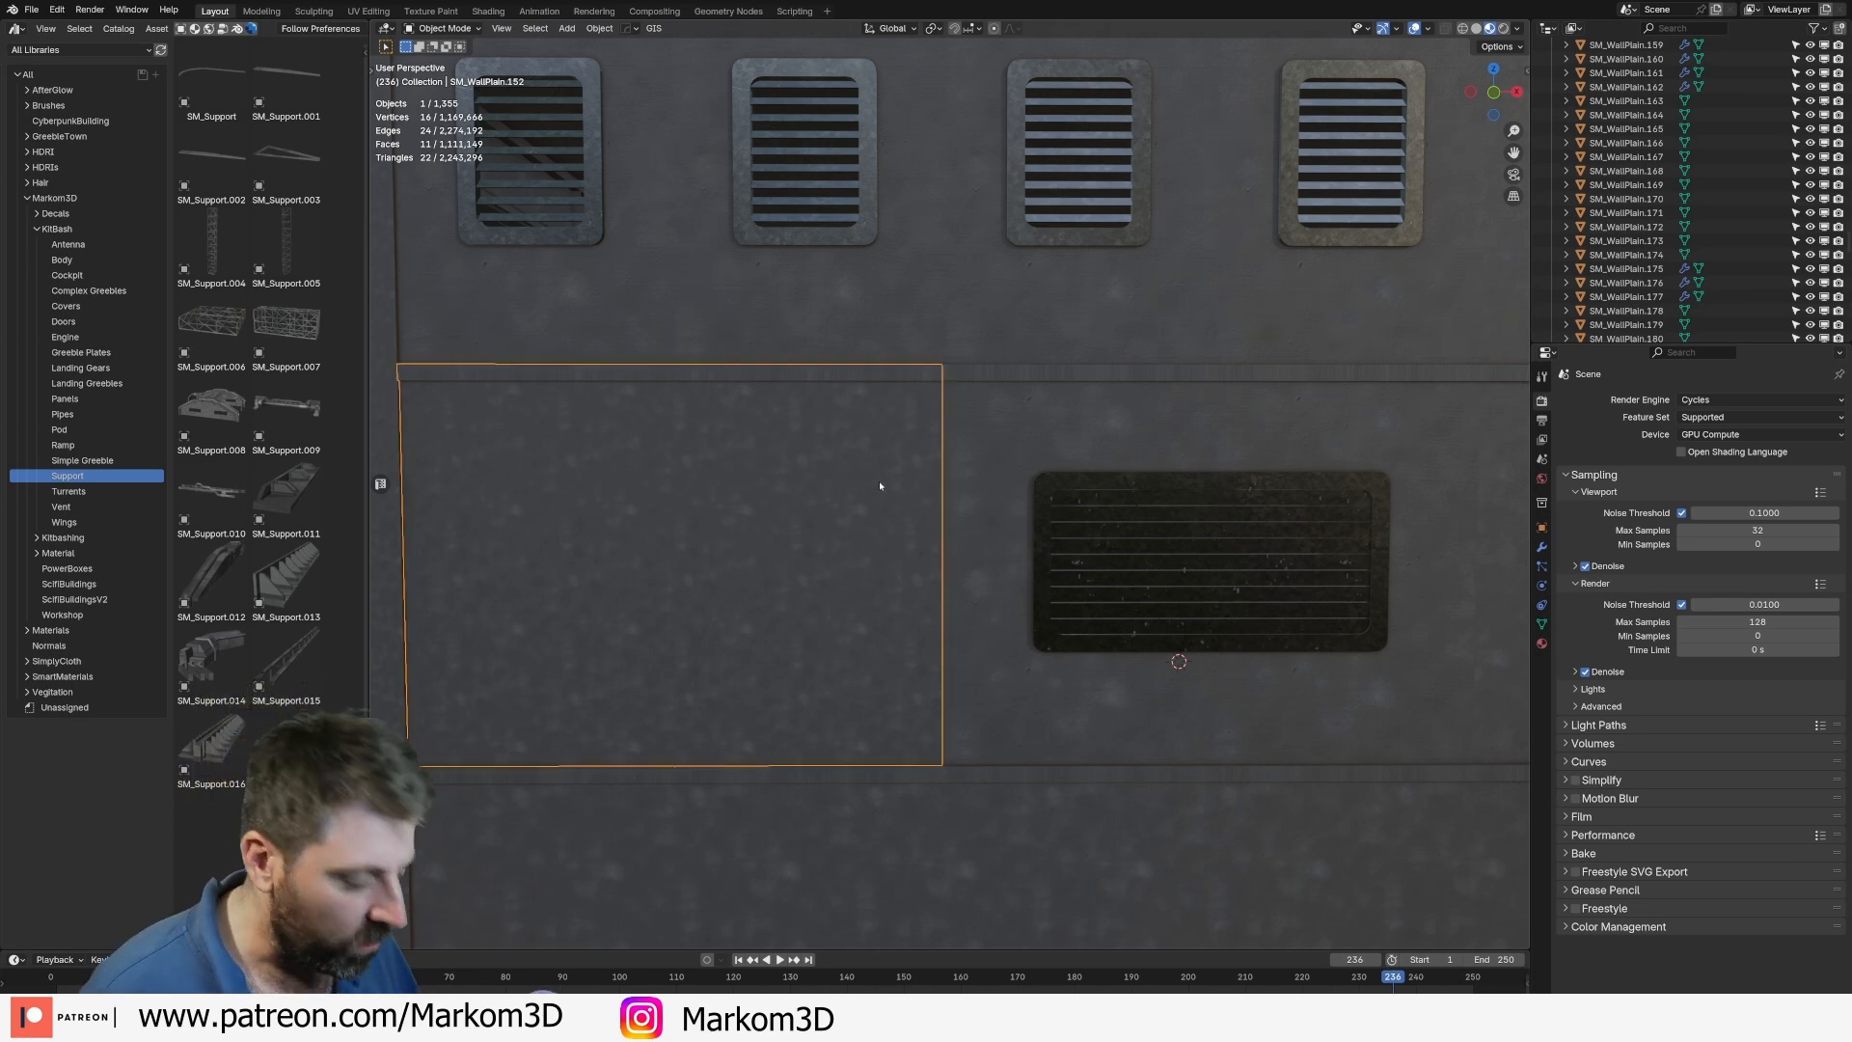
Switch to front orthographic view of the SM_WallPlain.152 panel for UV mapping
key("KP_1")
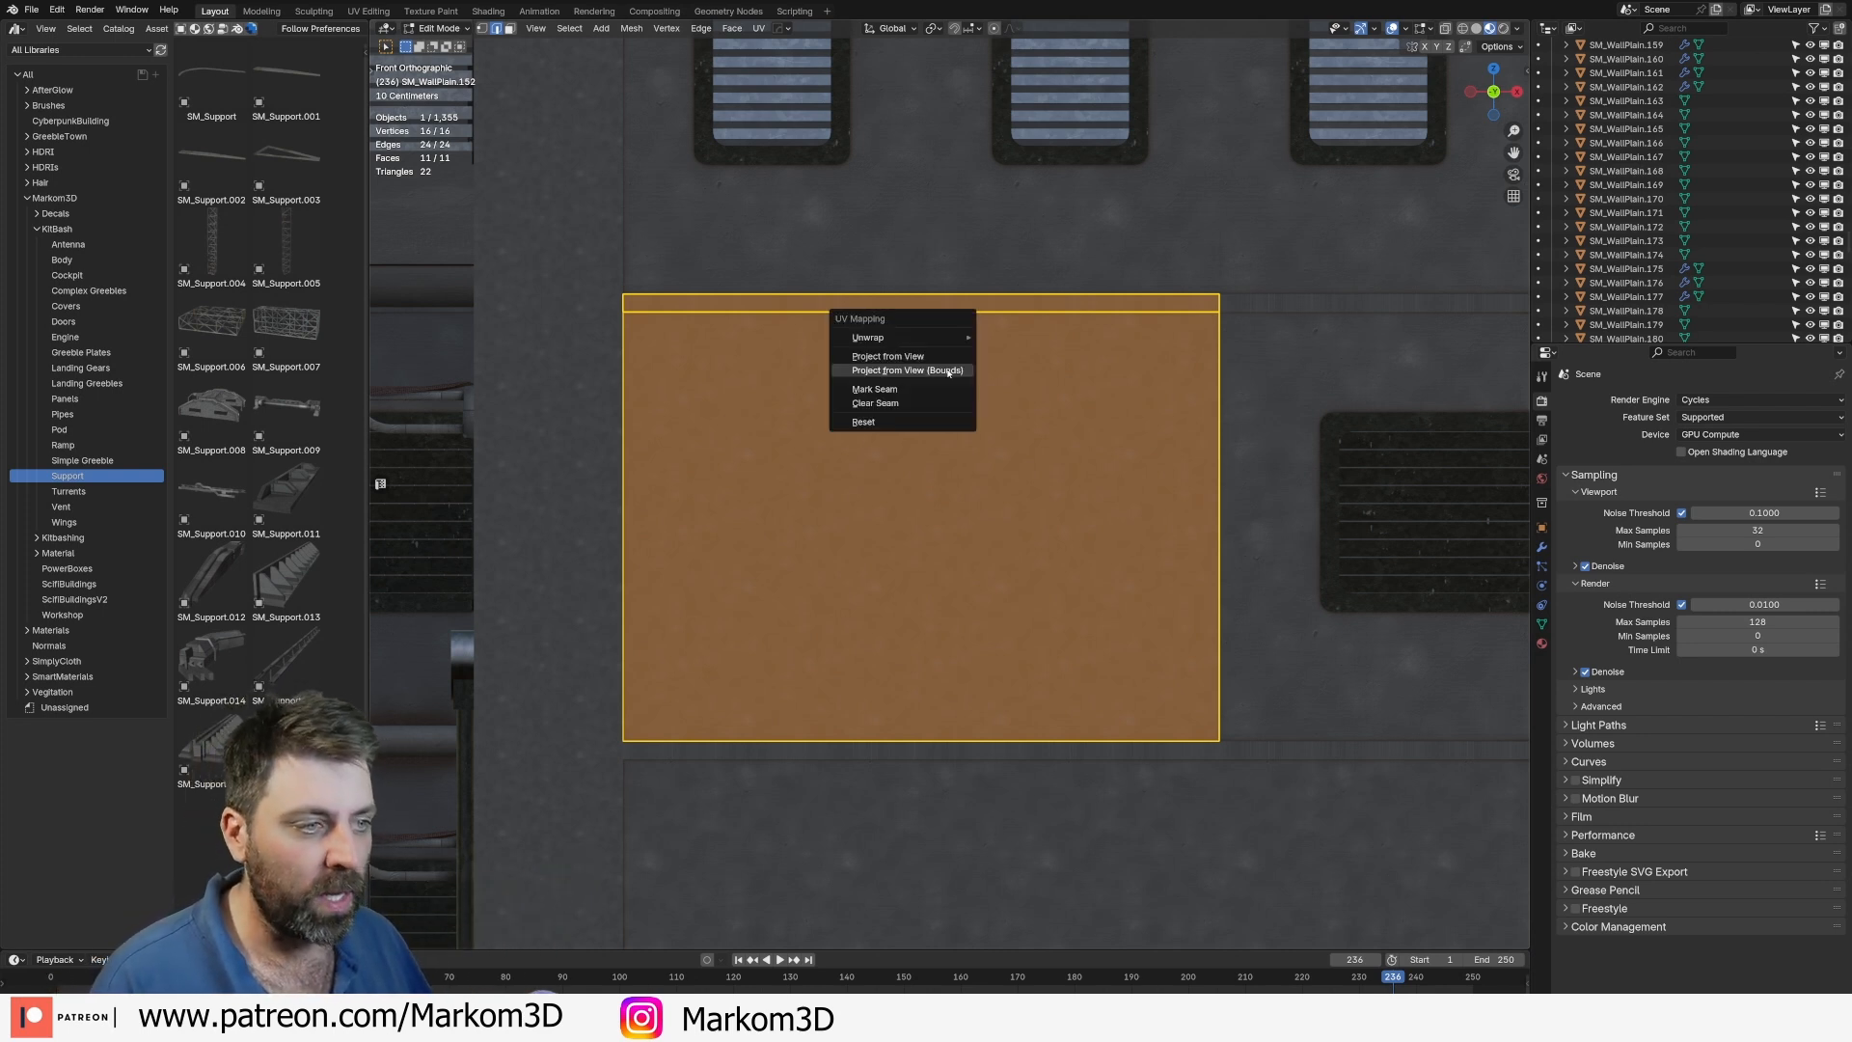
Apply Project from View (Bounds) to the wall panel's faces
left_click(885, 356)
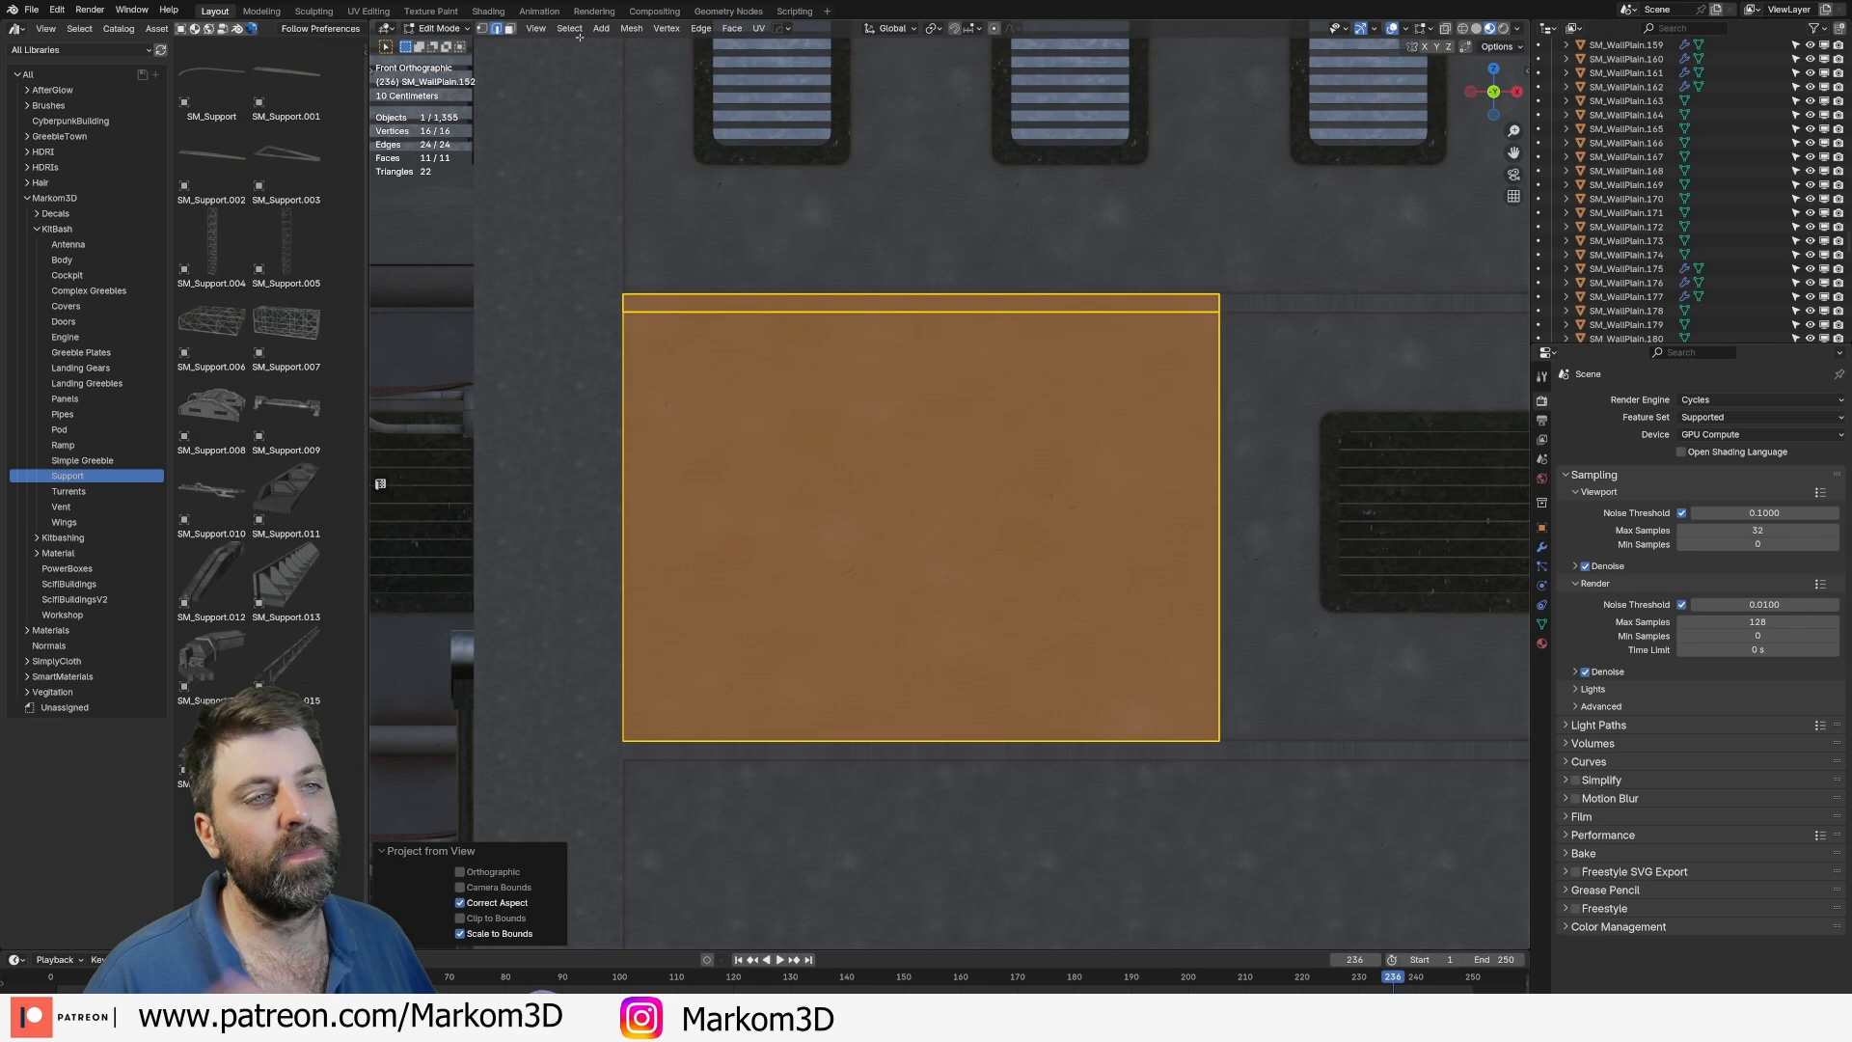
left_click(367, 10)
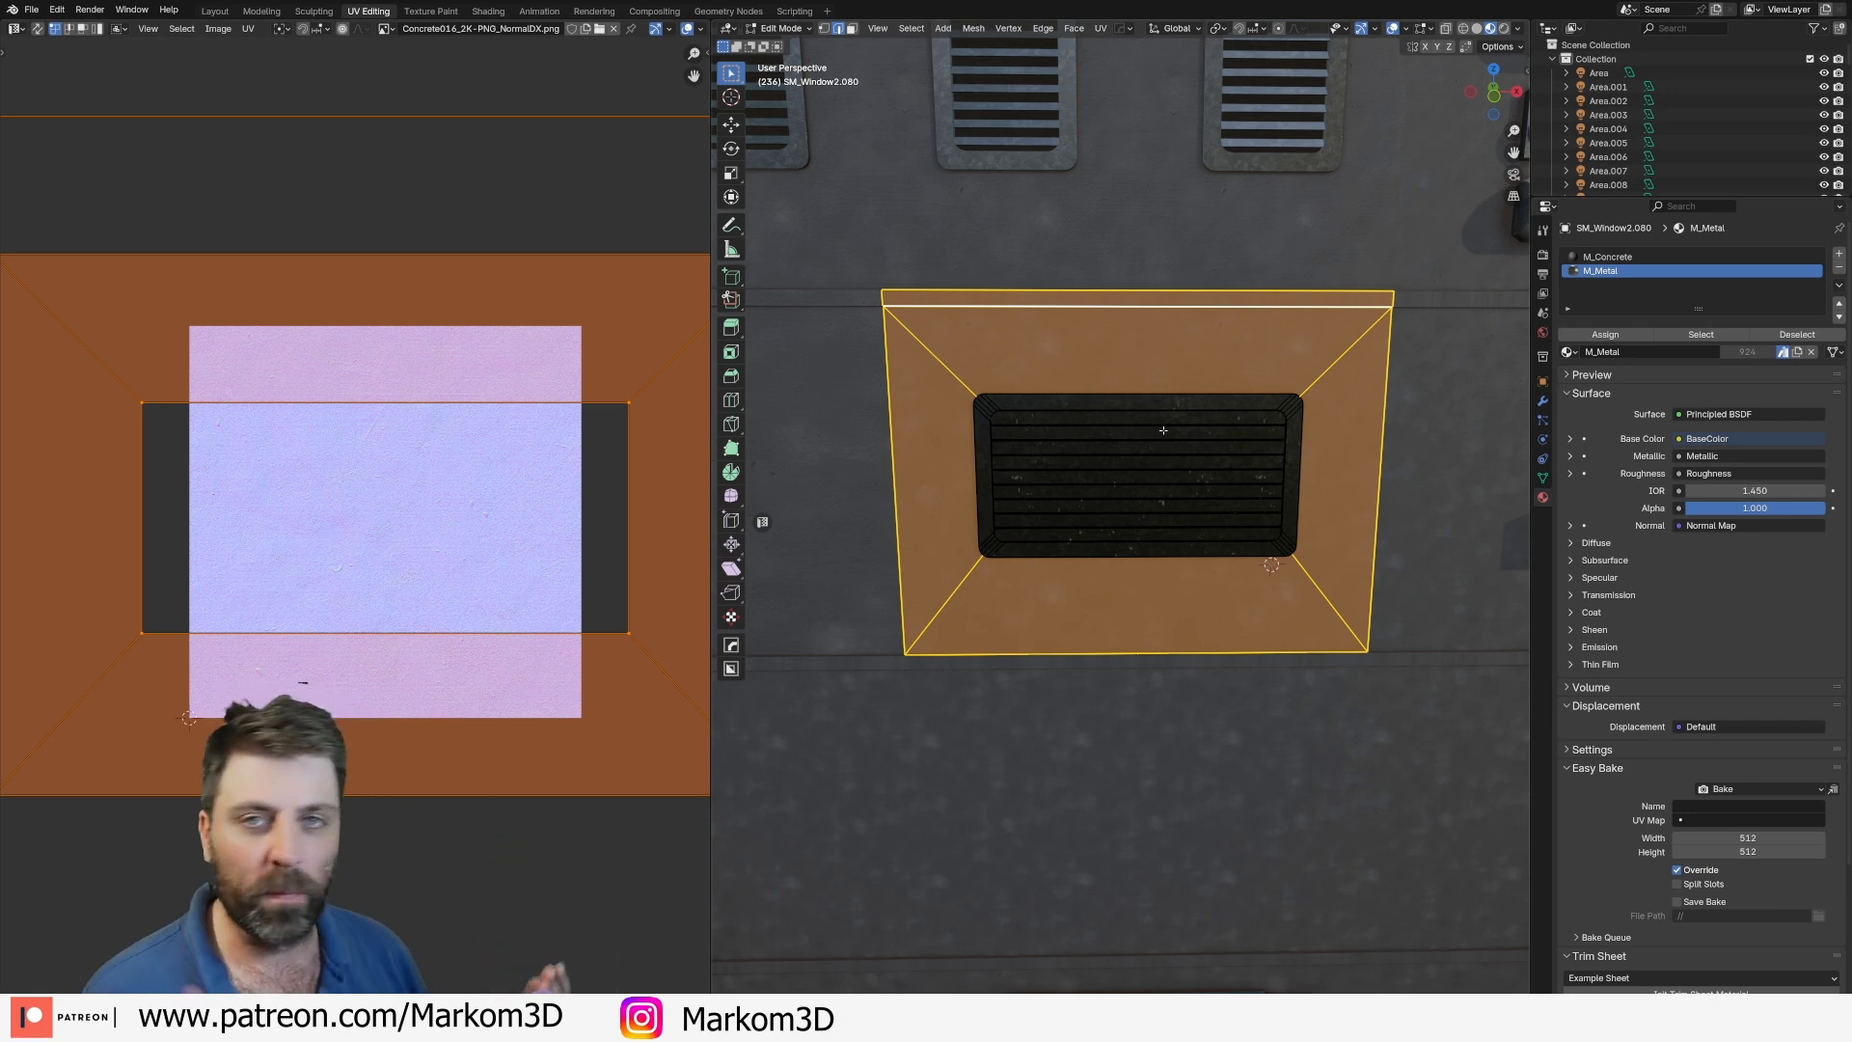
Reproject SM_Window2.080's UVs from front view with Project from View (Bounds)
key("KP_1")
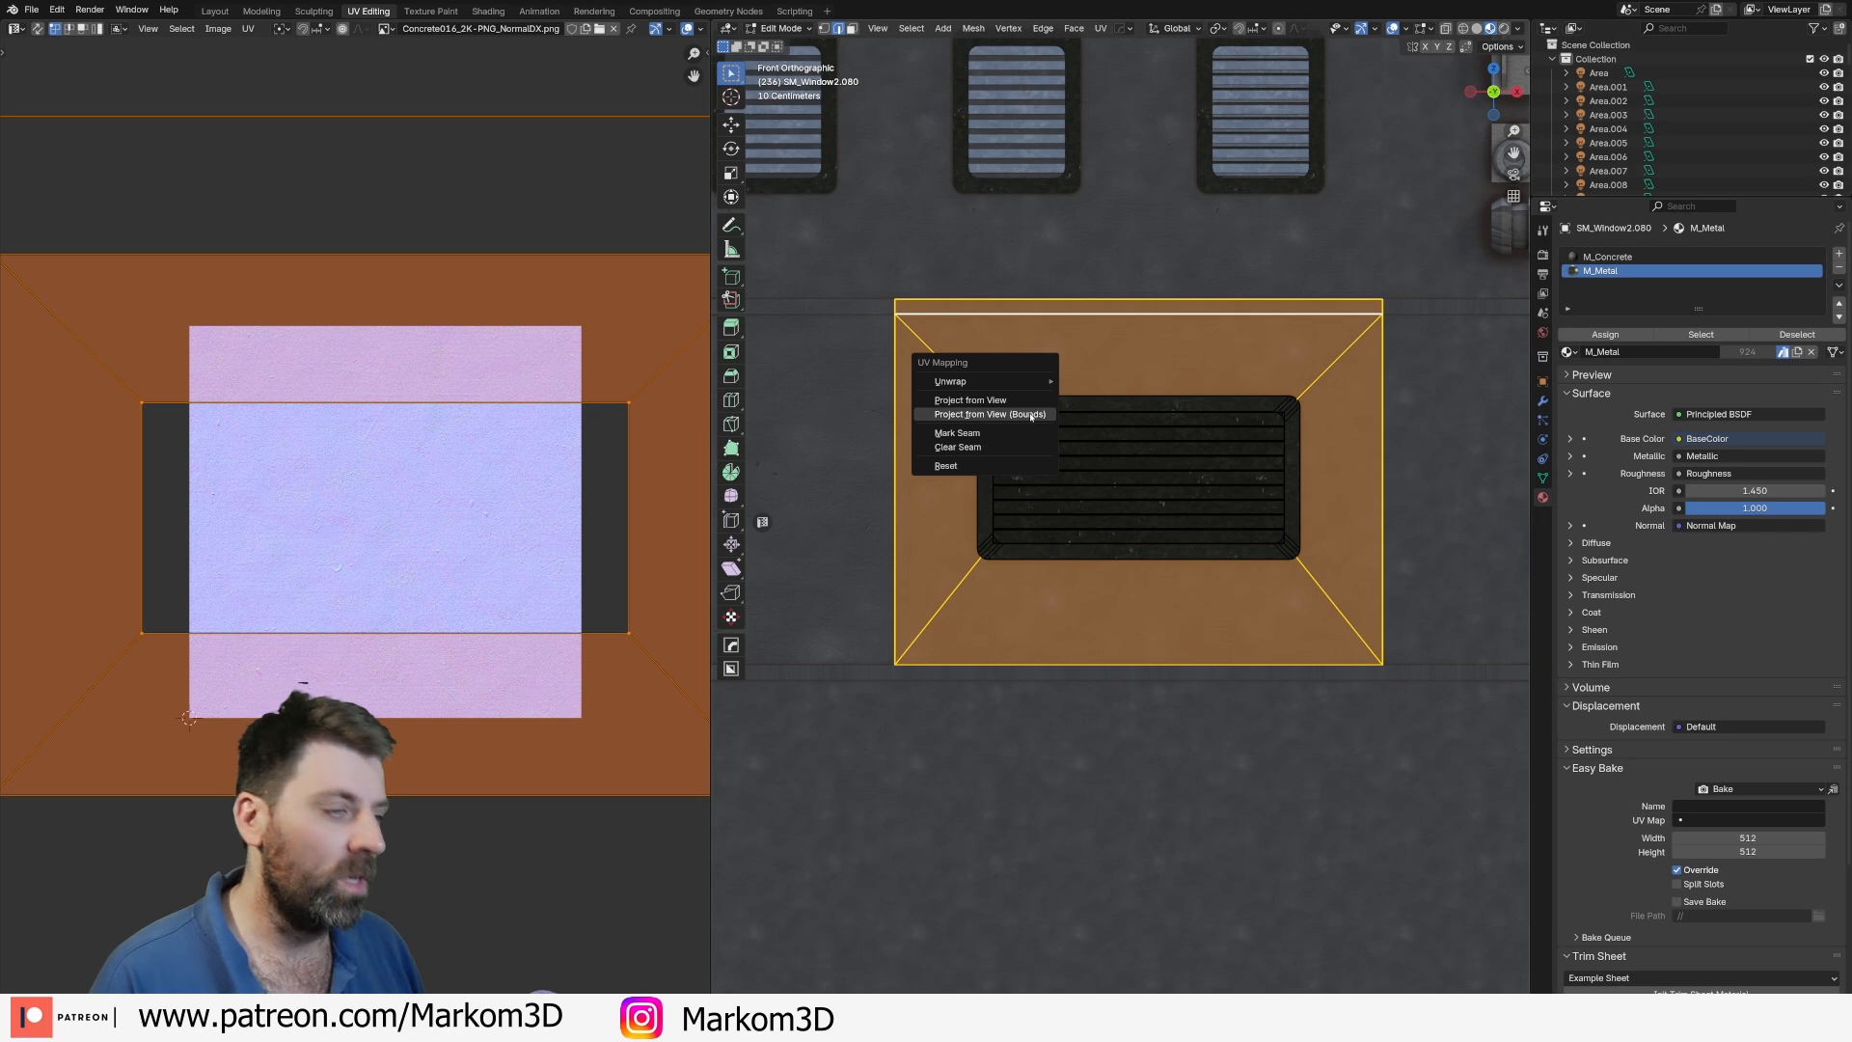
left_click(995, 415)
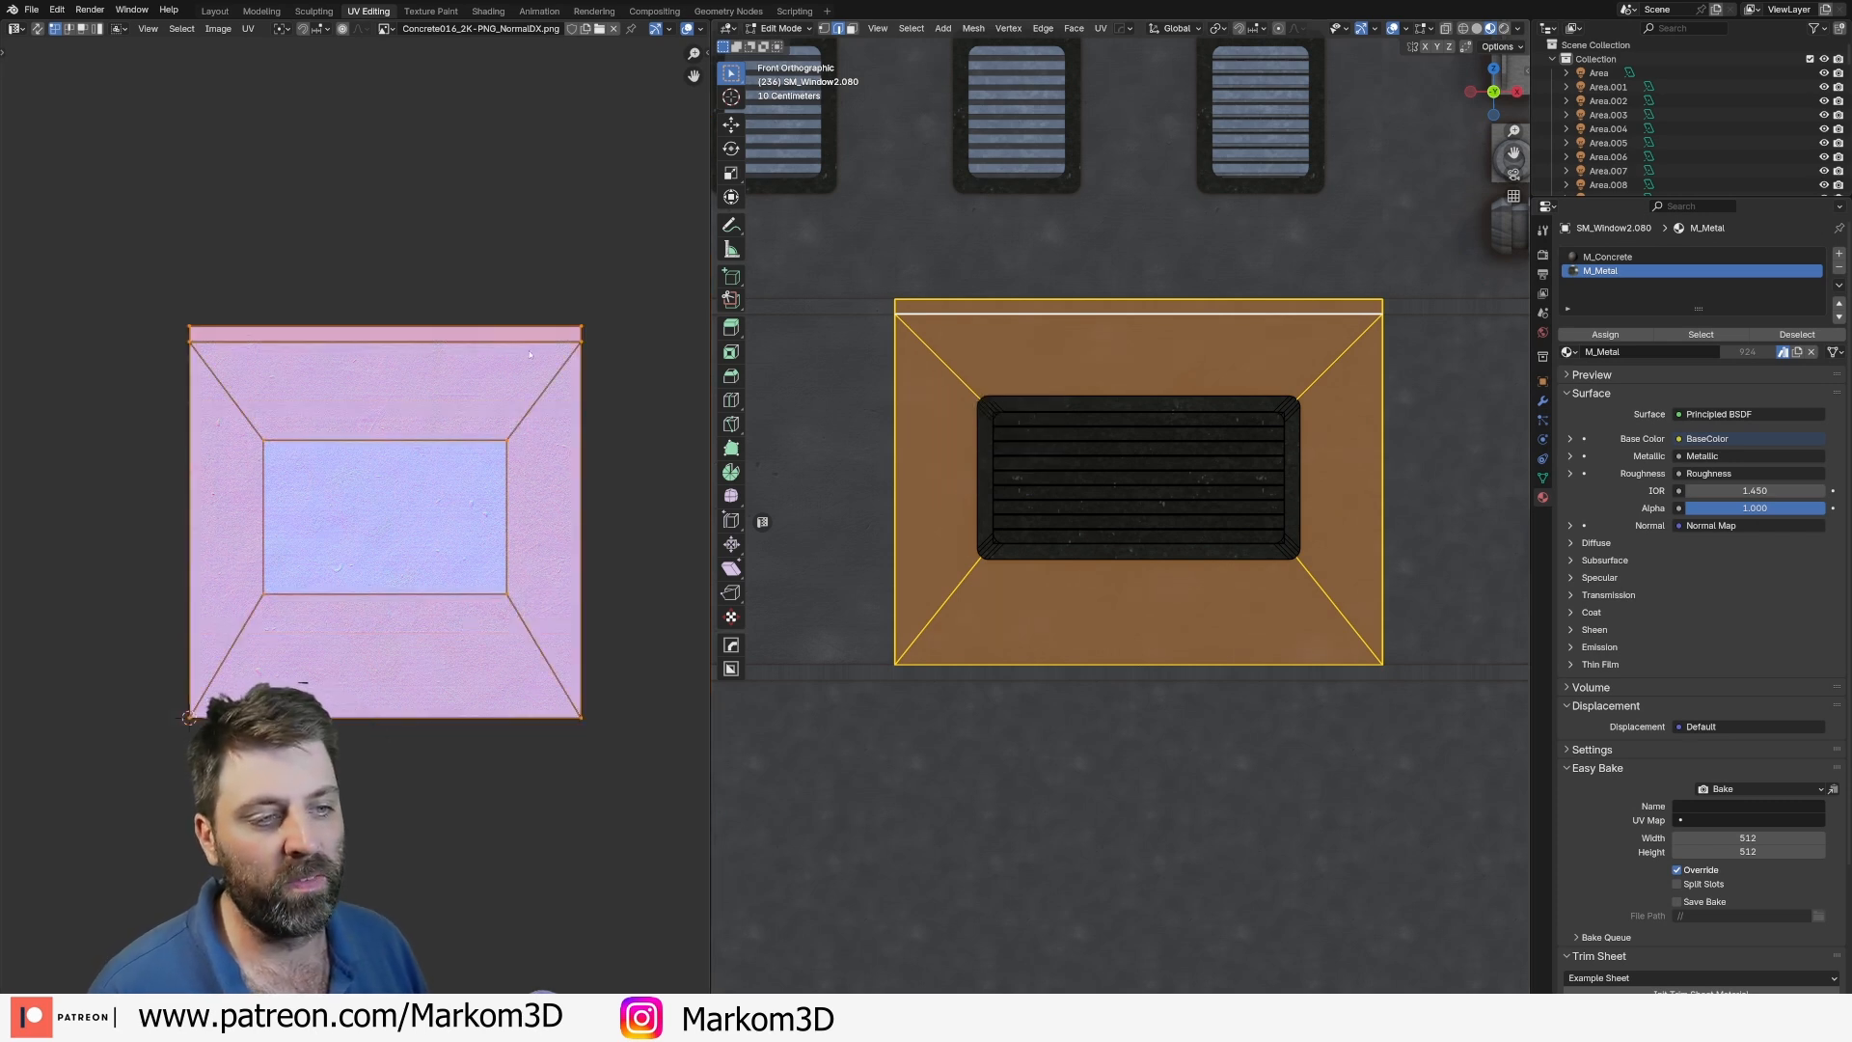